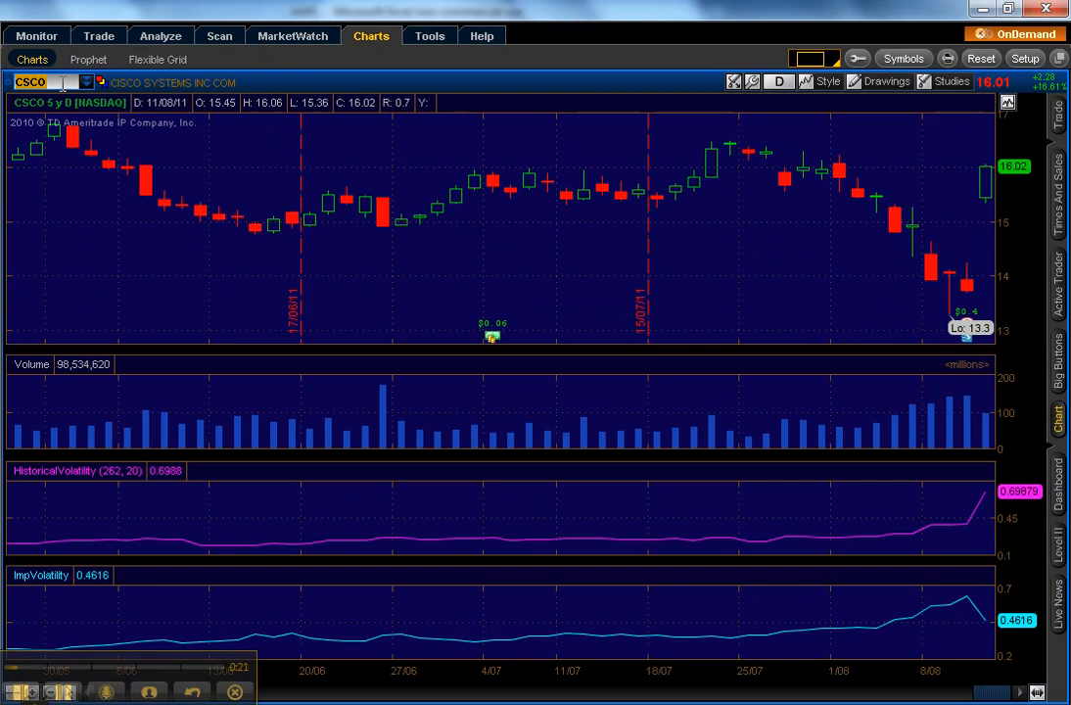
Load SPY on the chart with its volume, historical volatility and implied volatility panels
{"action": "type", "text": "SPY"}
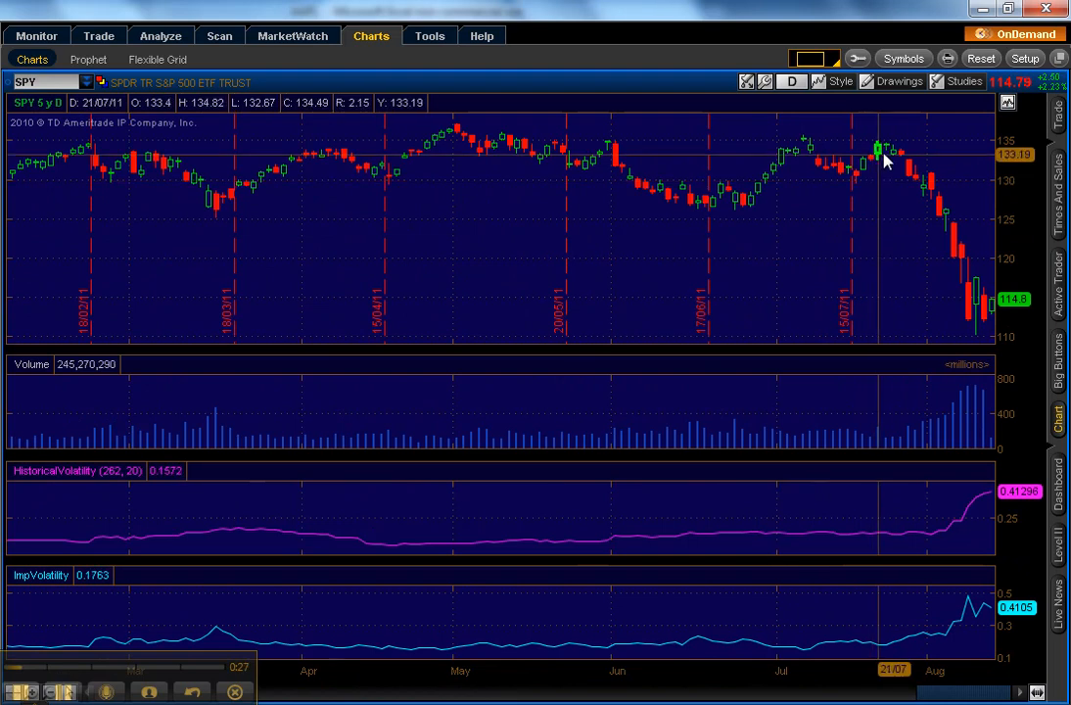
{"action": "mouse_move", "coordinate": [899, 152]}
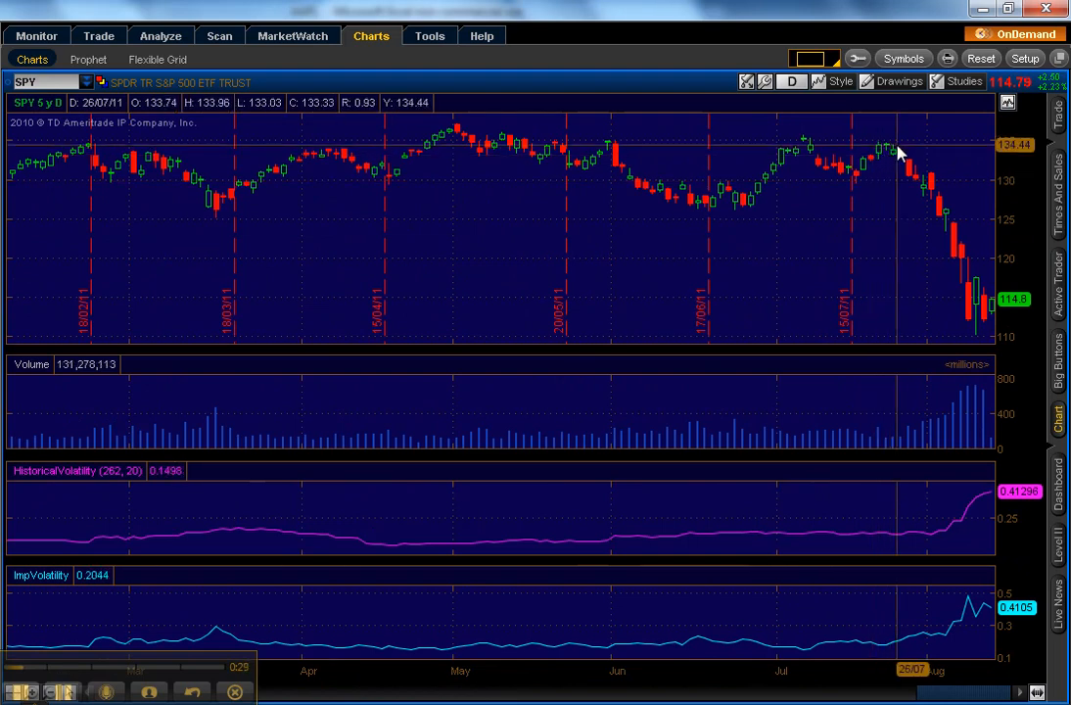
{"action": "mouse_move", "coordinate": [891, 149]}
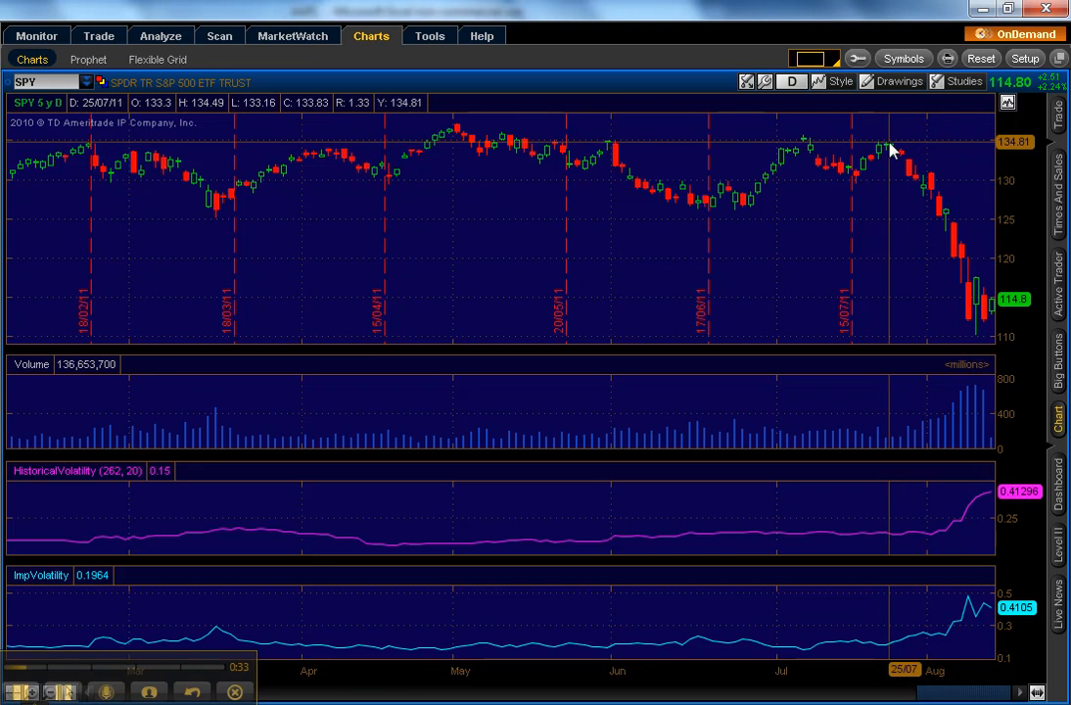
{"action": "mouse_move", "coordinate": [988, 304]}
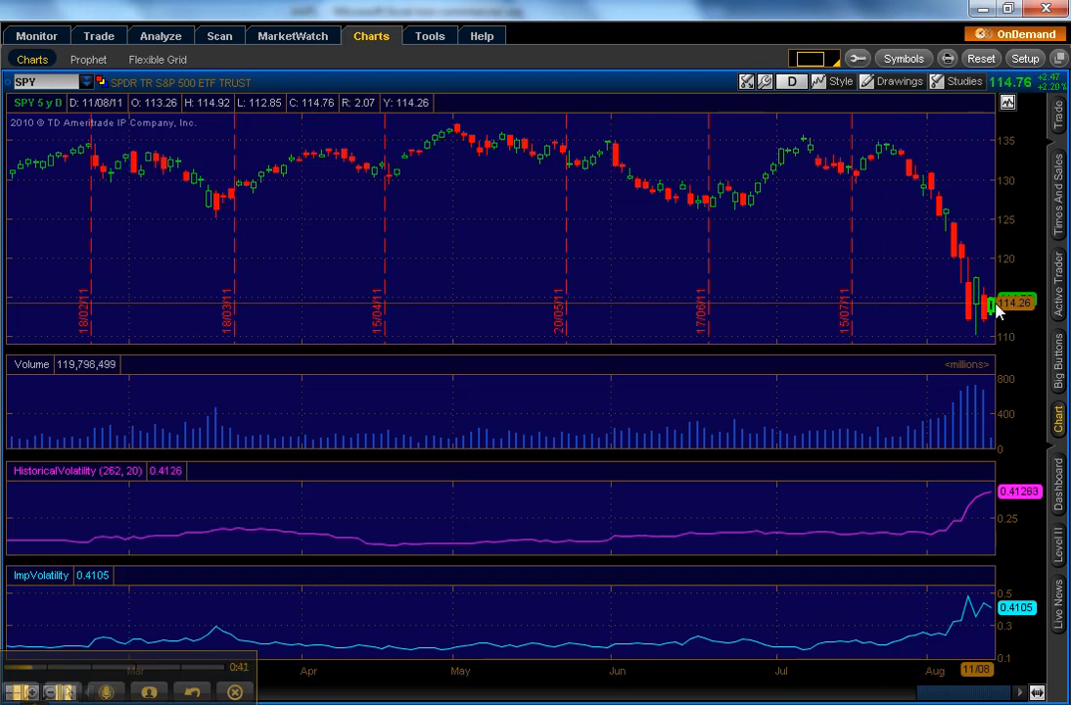
{"action": "mouse_move", "coordinate": [897, 153]}
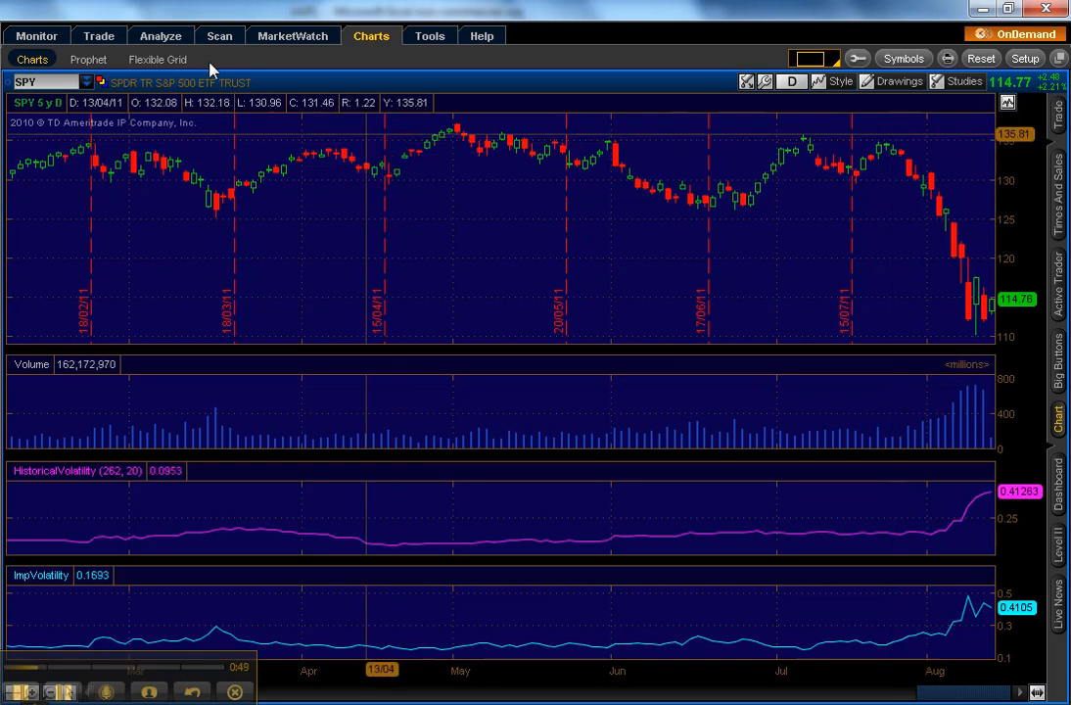
{"action": "left_click", "coordinate": [161, 35]}
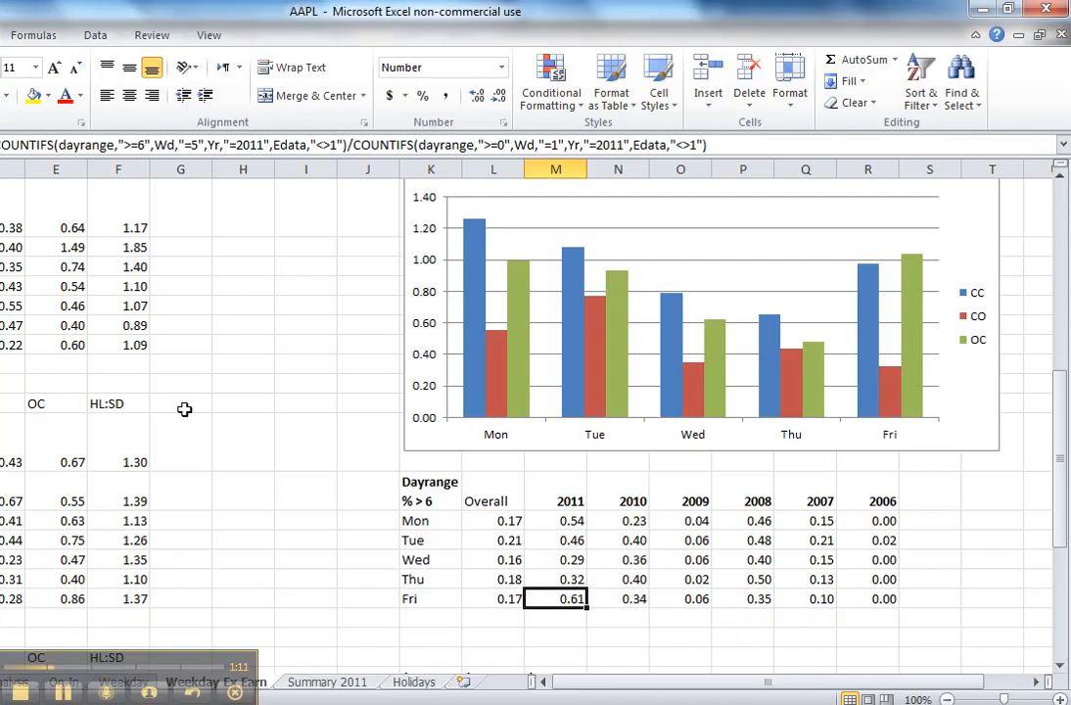
Bring the full weekday standard deviation chart for CC, CO and OC into view with its title
{"action": "left_click", "coordinate": [180, 403]}
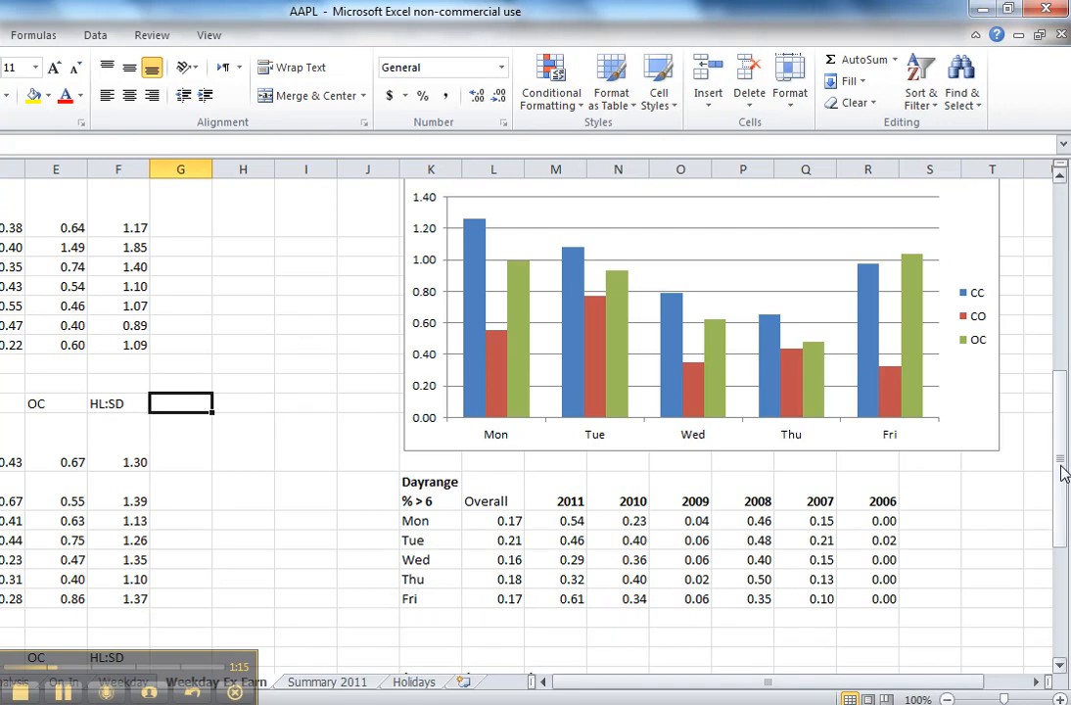
{"action": "scroll", "scroll_direction": "up", "scroll_amount": 3}
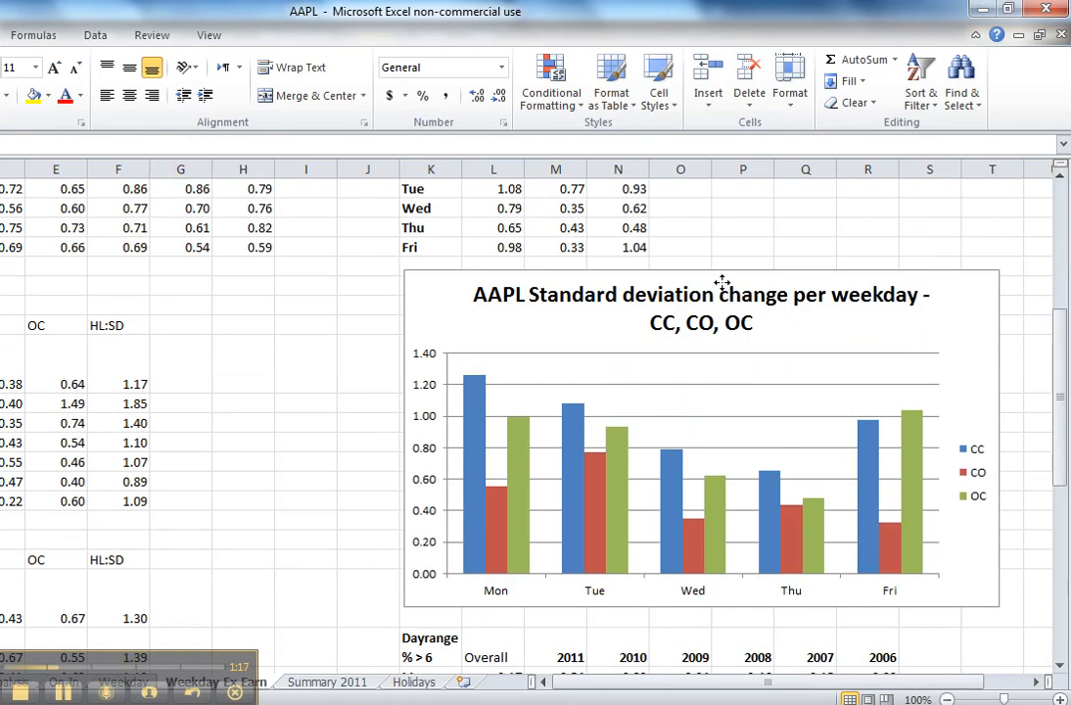
Review the AAPL daily price change, log change and volatility columns, then return to thinkorswim charts
{"action": "left_click", "coordinate": [701, 309]}
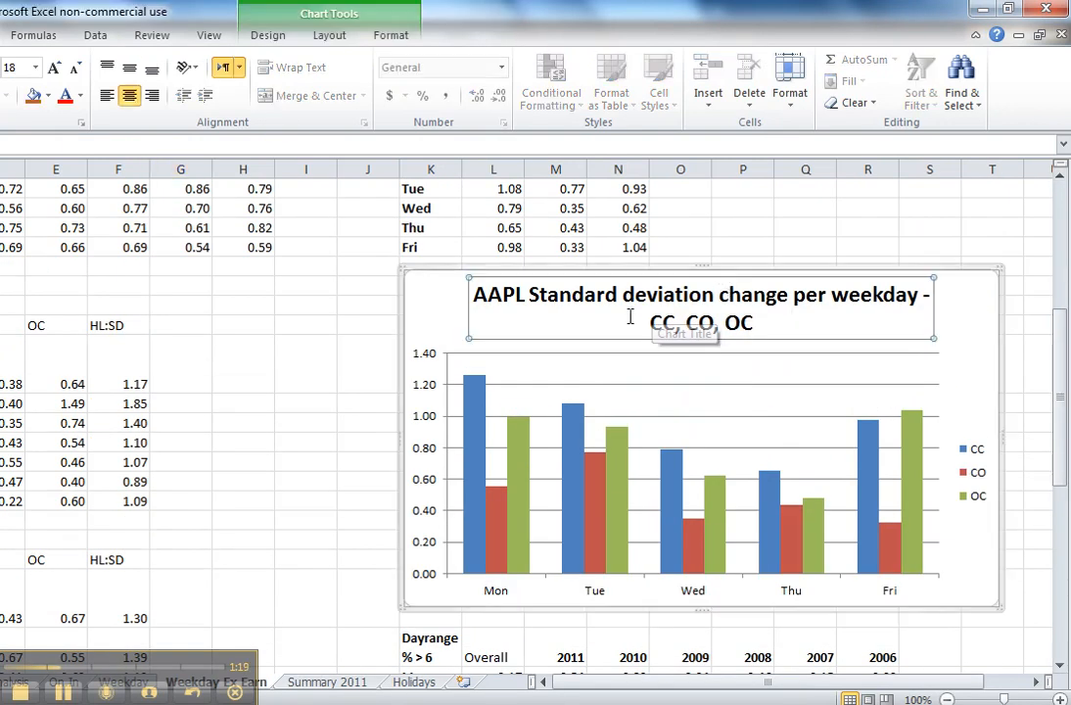
{"action": "mouse_move", "coordinate": [627, 415]}
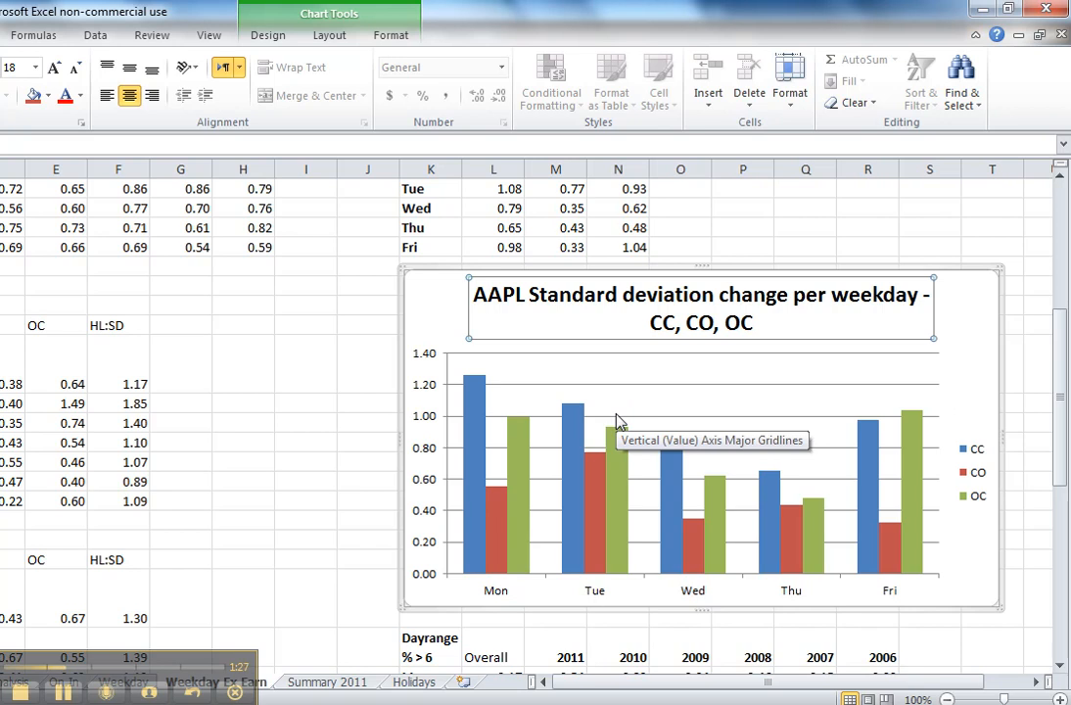
{"action": "mouse_move", "coordinate": [498, 596]}
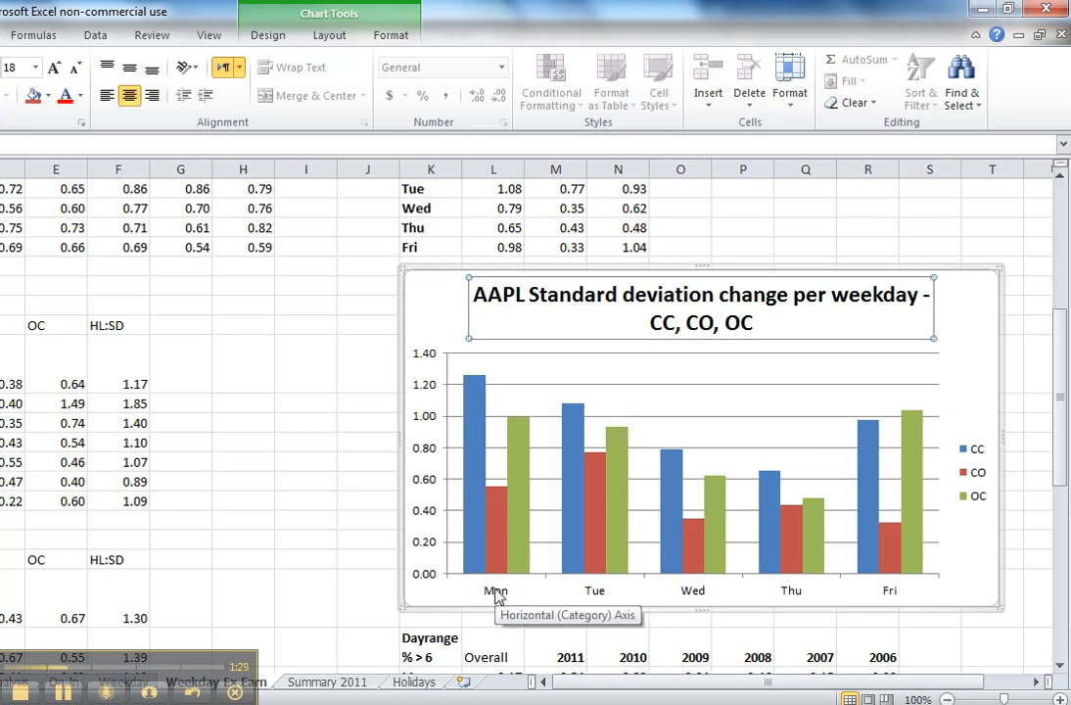
{"action": "mouse_move", "coordinate": [521, 549]}
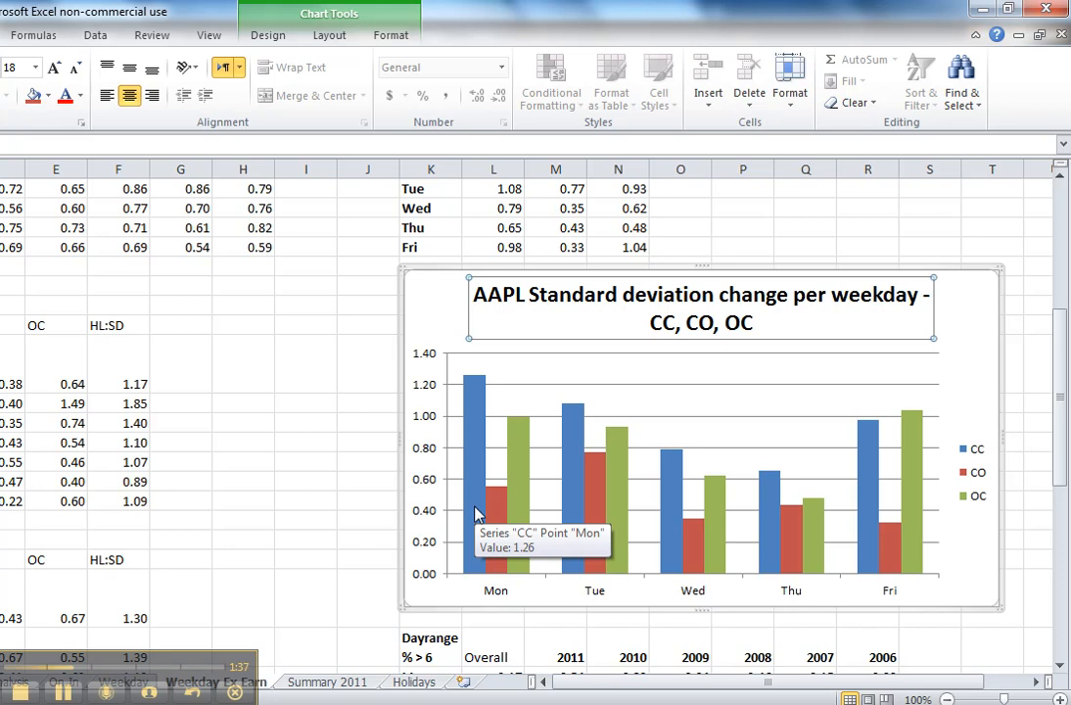
{"action": "mouse_move", "coordinate": [493, 529]}
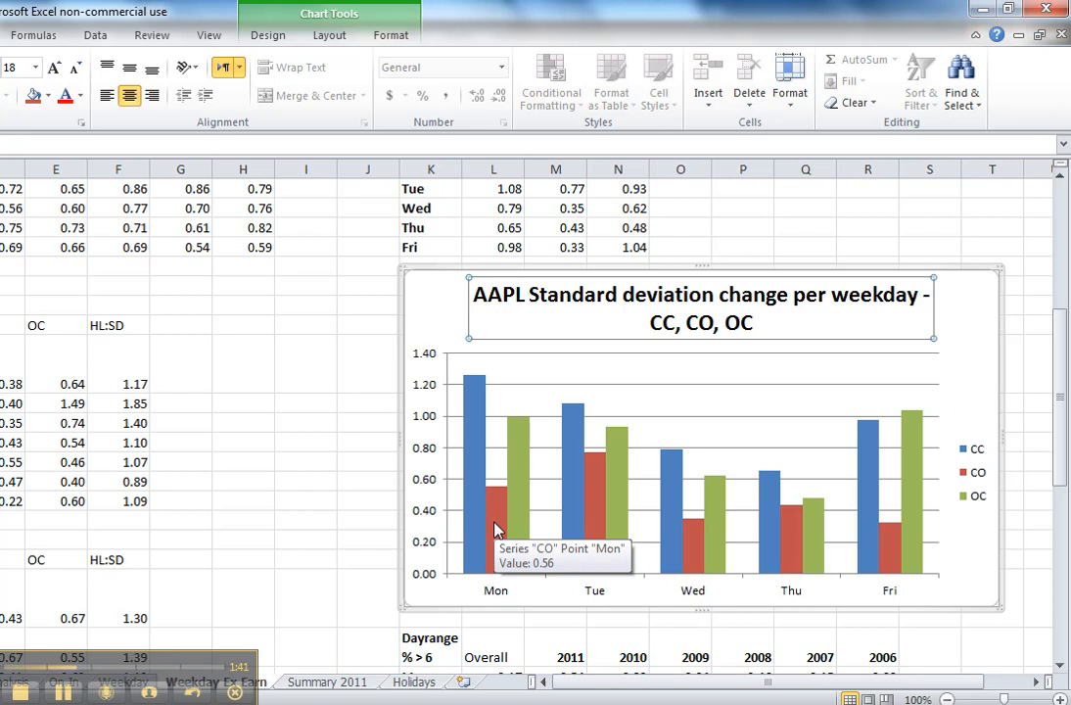
{"action": "mouse_move", "coordinate": [497, 527]}
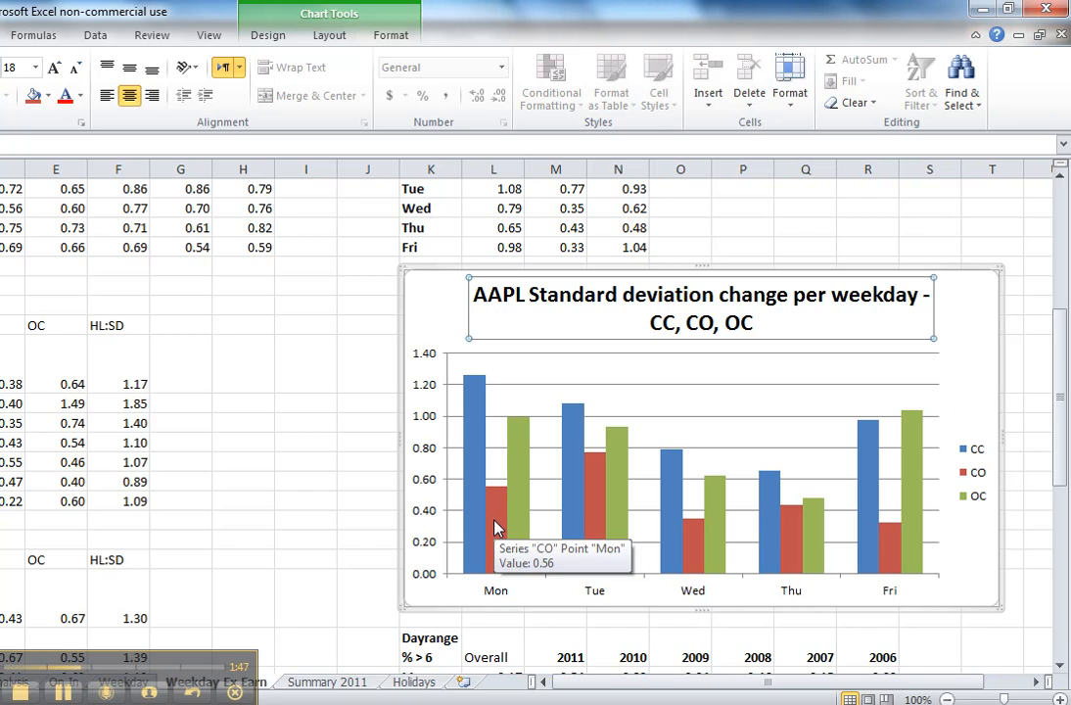
{"action": "mouse_move", "coordinate": [527, 470]}
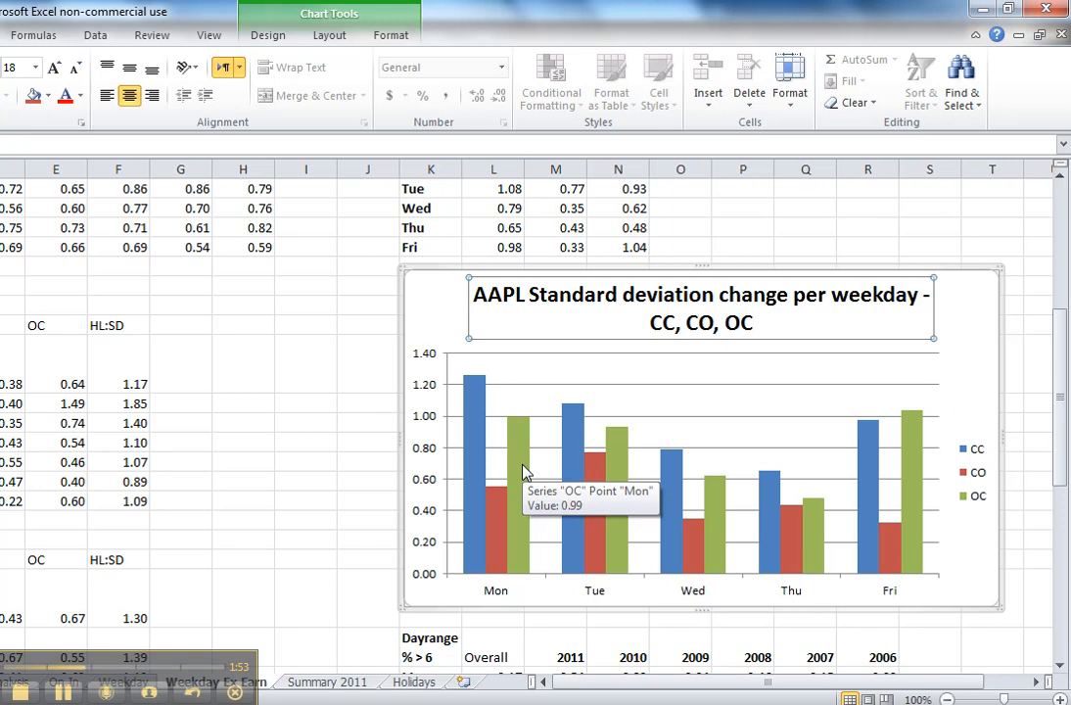
{"action": "mouse_move", "coordinate": [844, 466]}
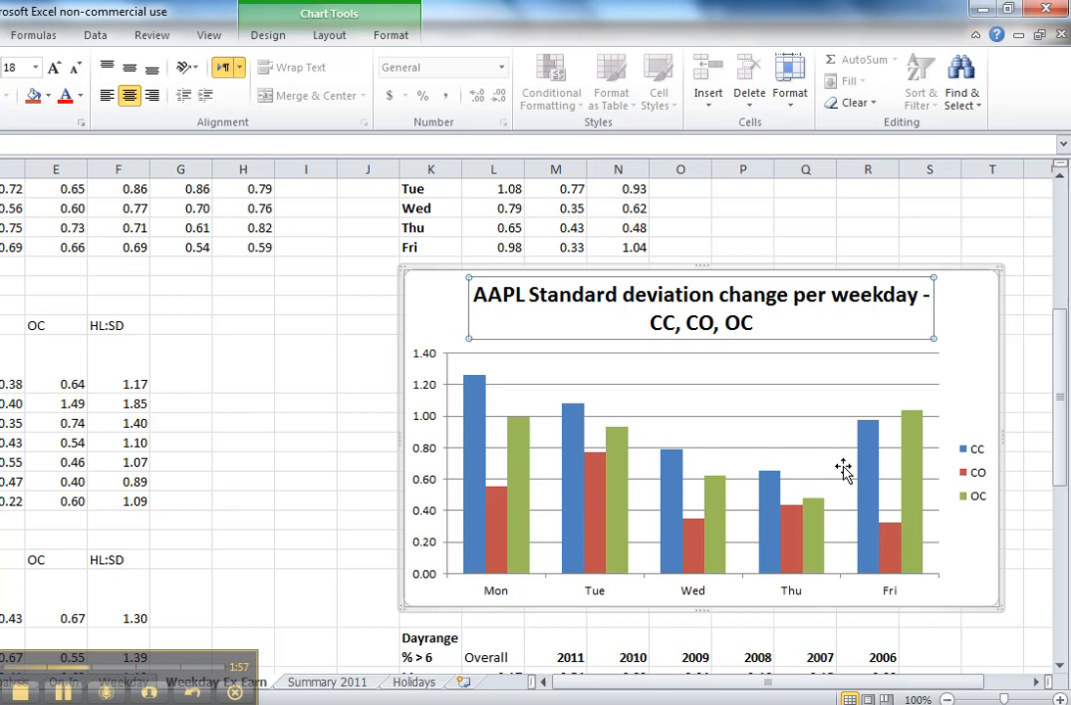
{"action": "mouse_move", "coordinate": [844, 466]}
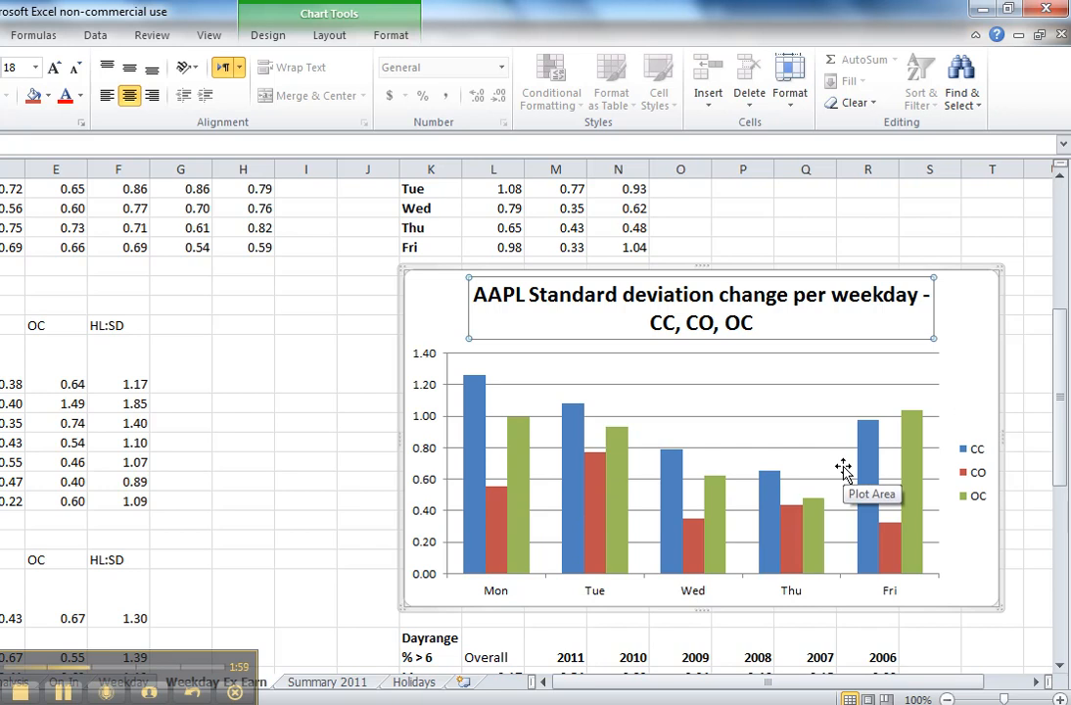
{"action": "mouse_move", "coordinate": [913, 519]}
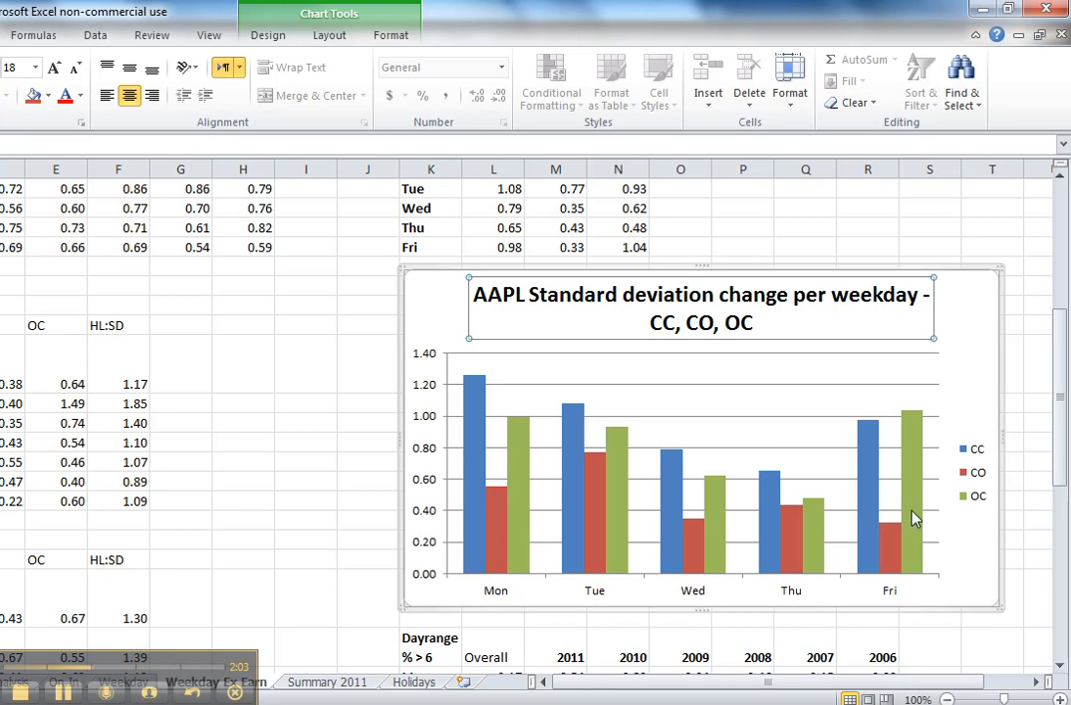
{"action": "mouse_move", "coordinate": [910, 513]}
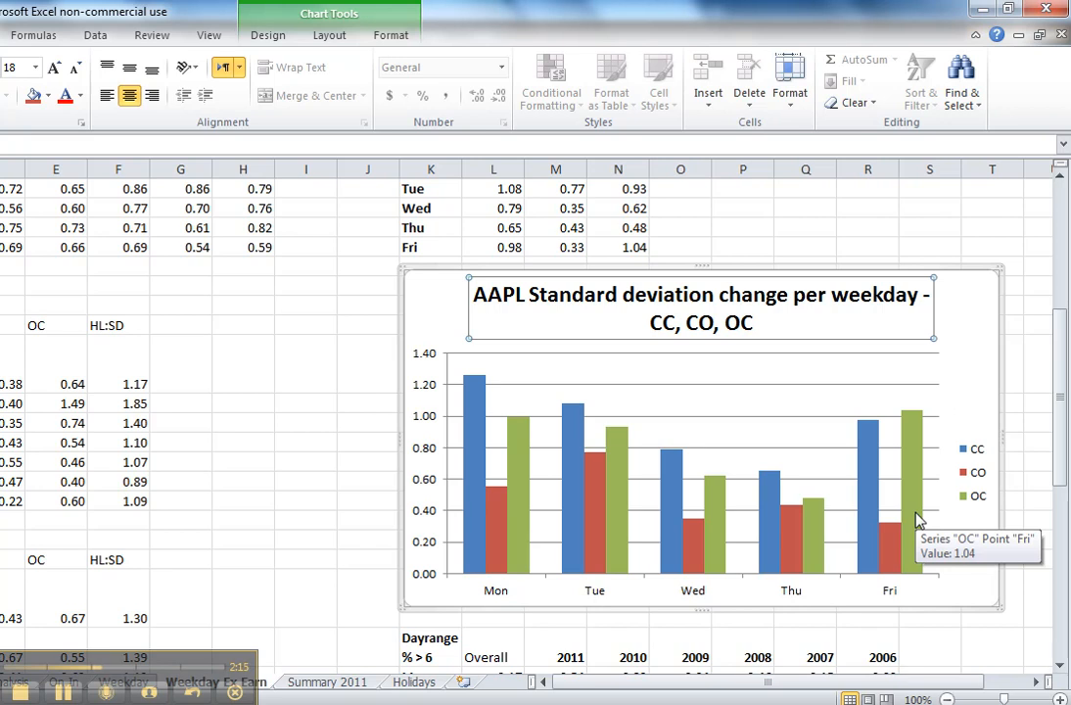
{"action": "mouse_move", "coordinate": [1026, 499]}
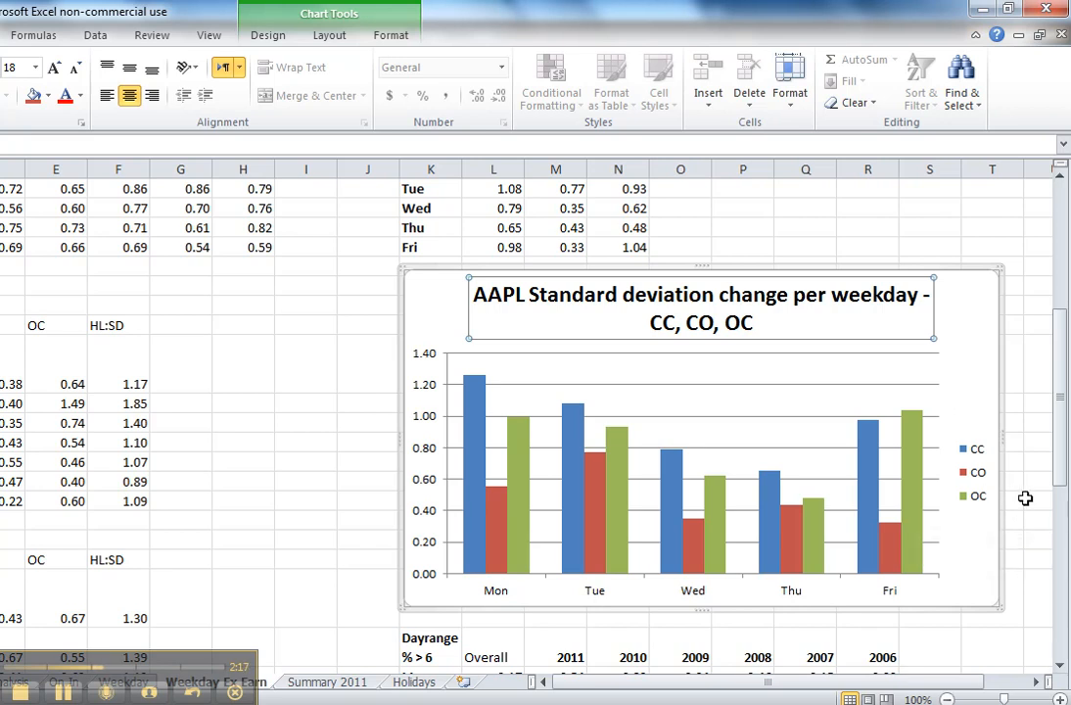
{"action": "mouse_move", "coordinate": [910, 482]}
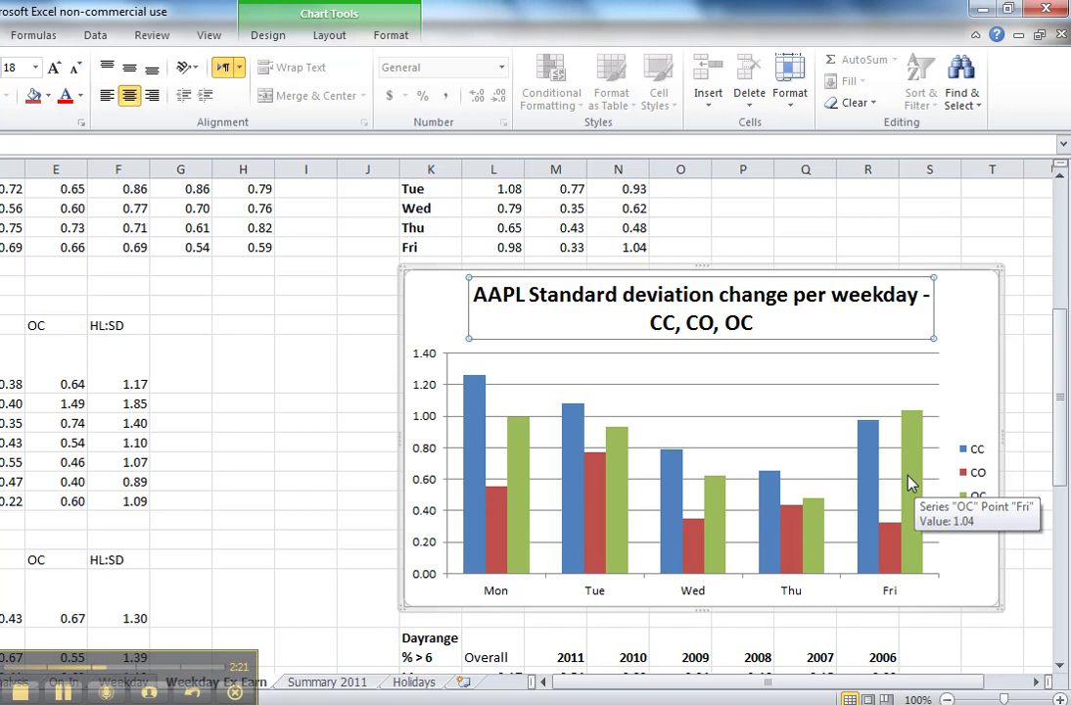
{"action": "mouse_move", "coordinate": [825, 430]}
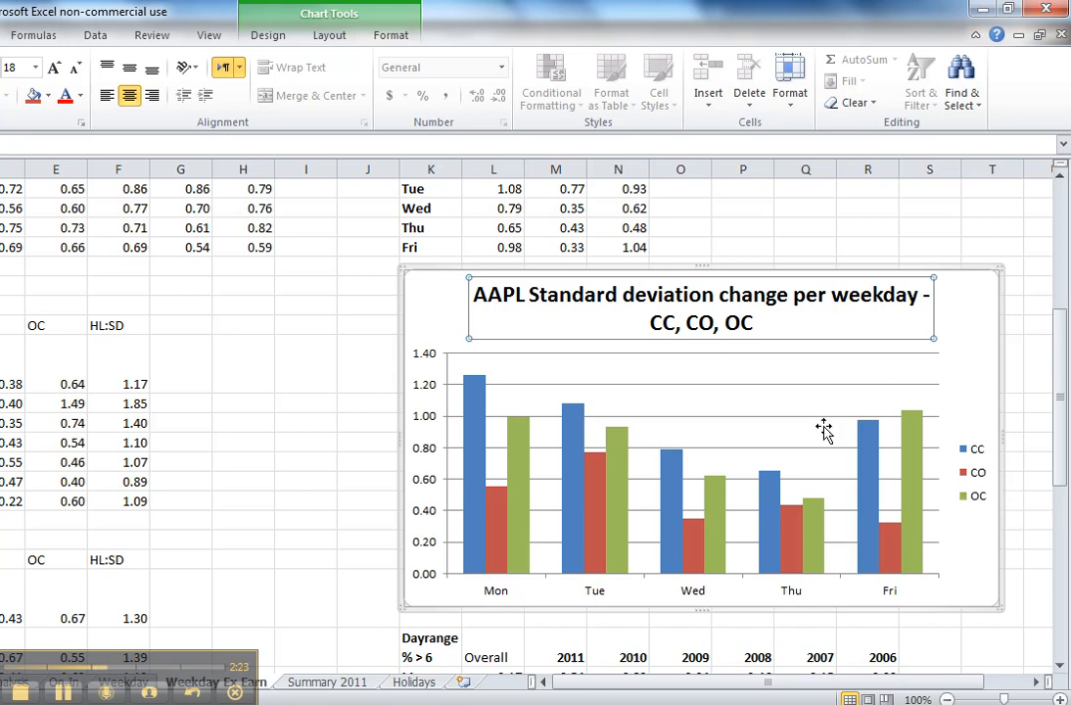
{"action": "mouse_move", "coordinate": [872, 479]}
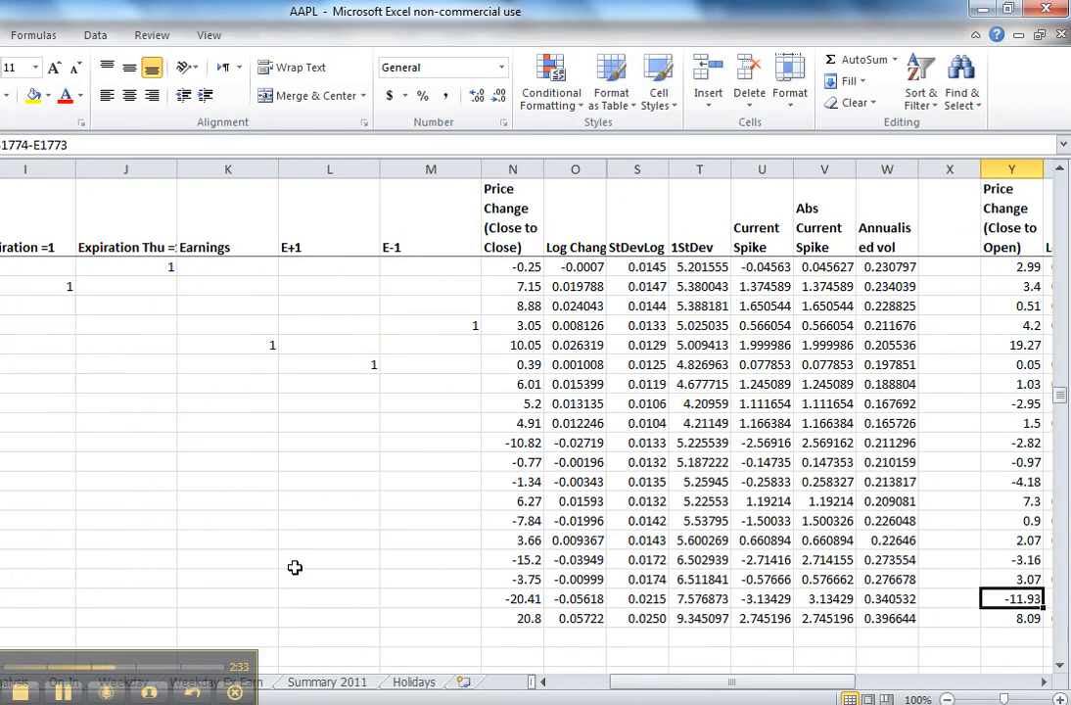
{"action": "left_click", "coordinate": [699, 619]}
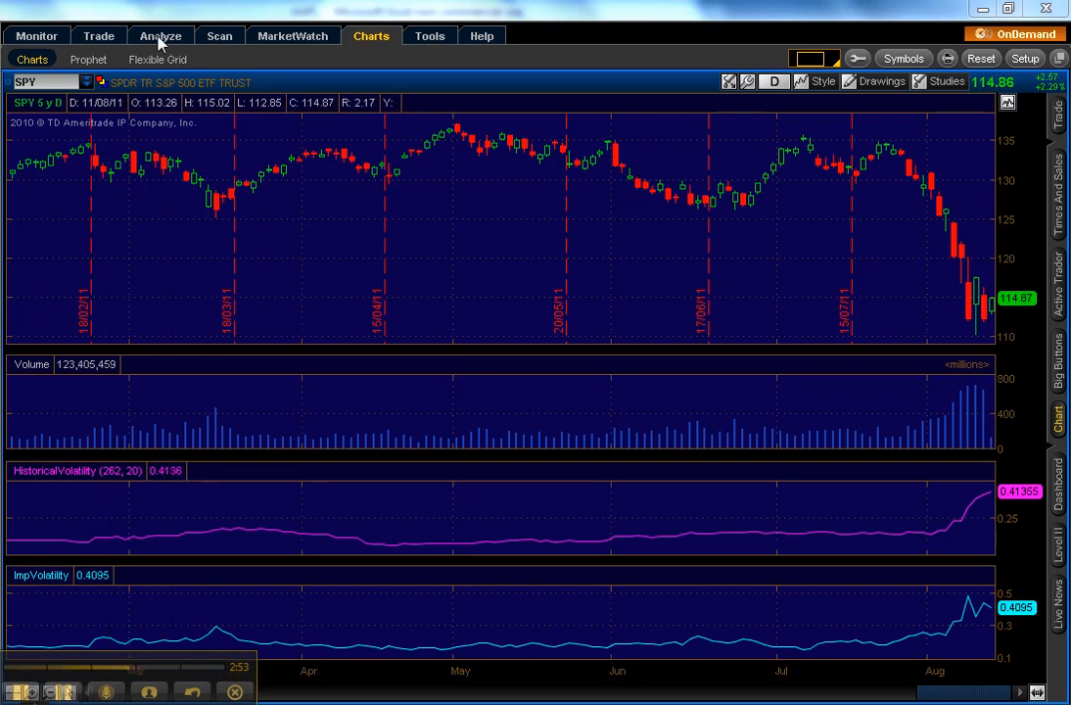
Show the AAPL straddle risk profile with its profit-loss curve at expiration
{"action": "left_click", "coordinate": [160, 35]}
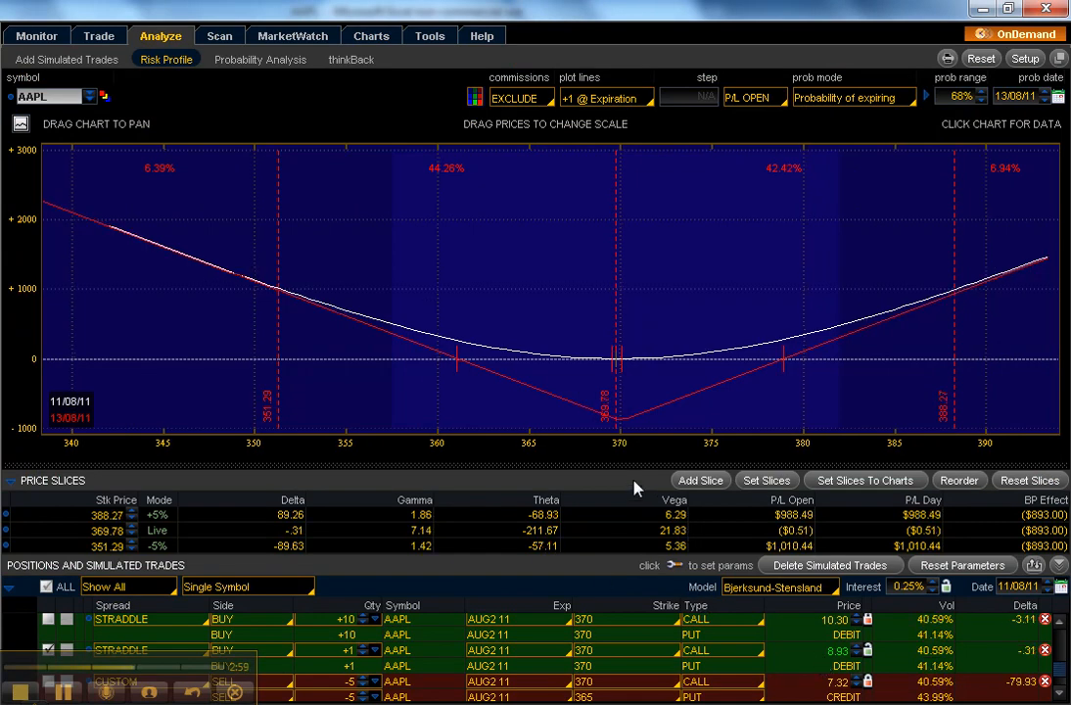
{"action": "mouse_move", "coordinate": [678, 415]}
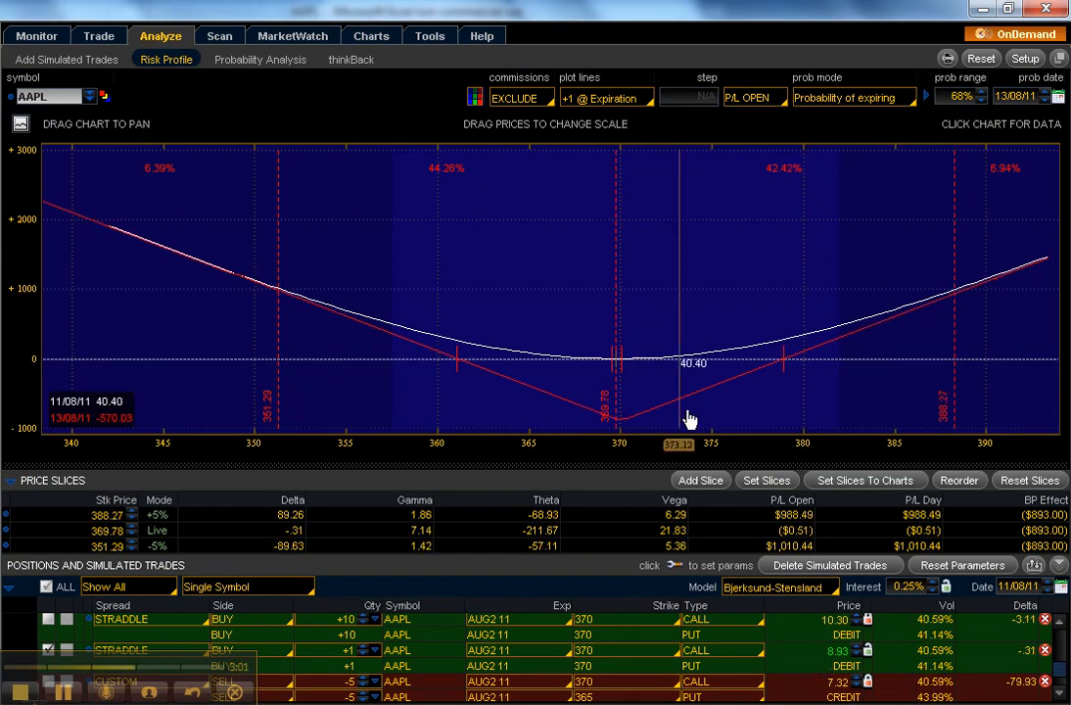
{"action": "mouse_move", "coordinate": [645, 431]}
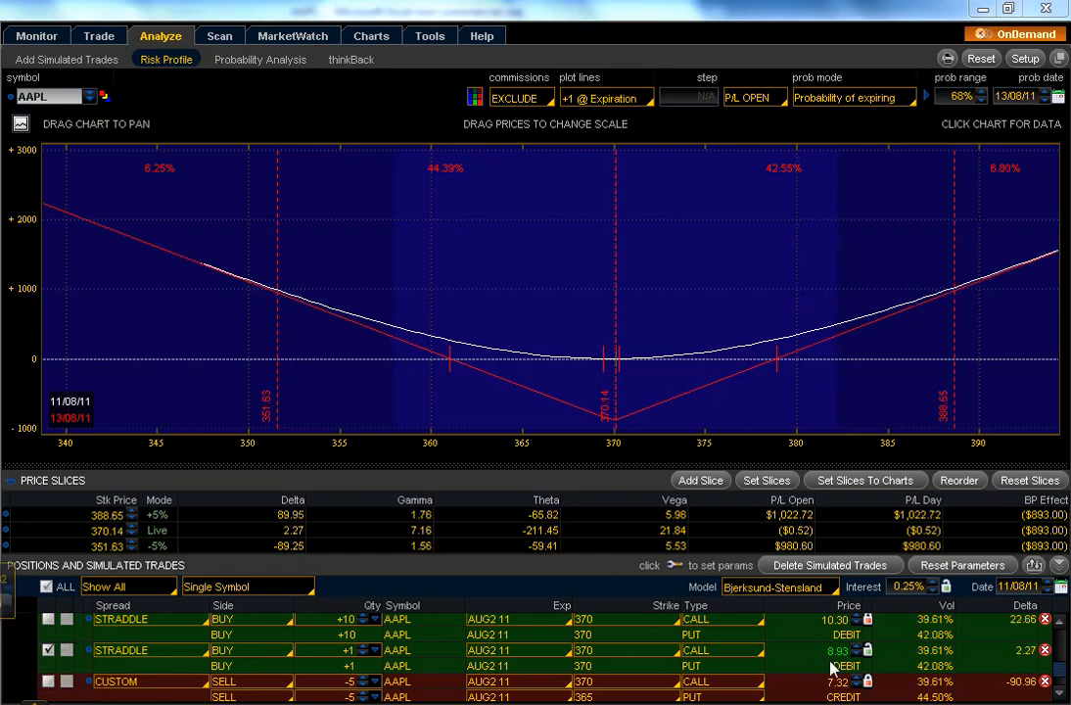
{"action": "mouse_move", "coordinate": [784, 438]}
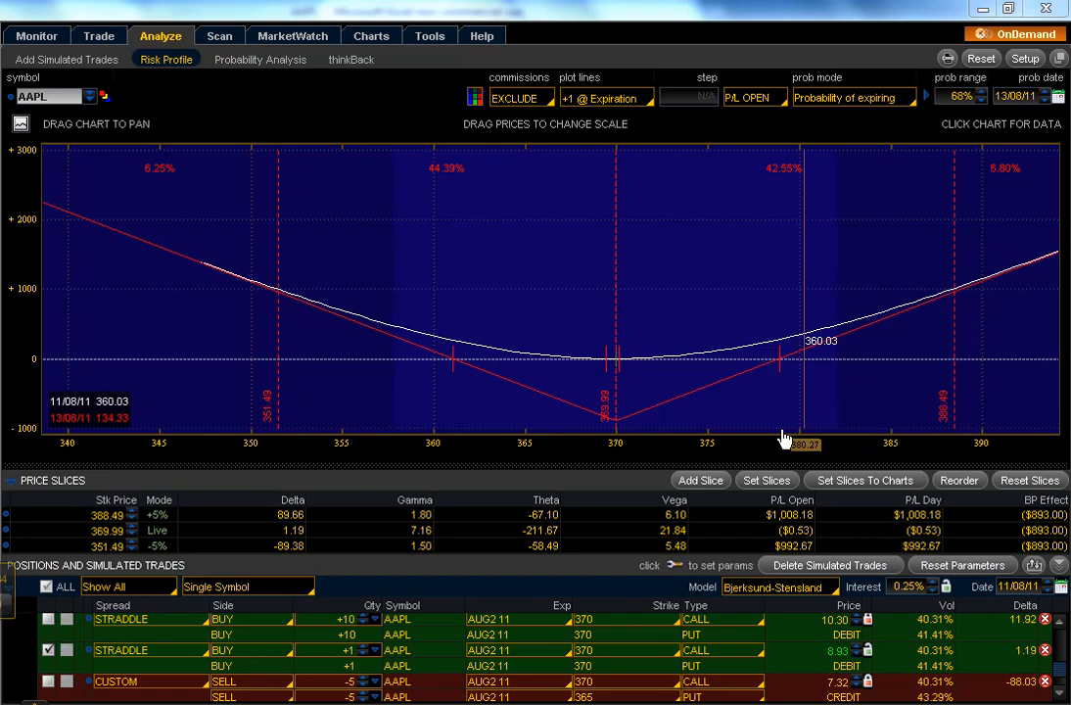
{"action": "mouse_move", "coordinate": [818, 666]}
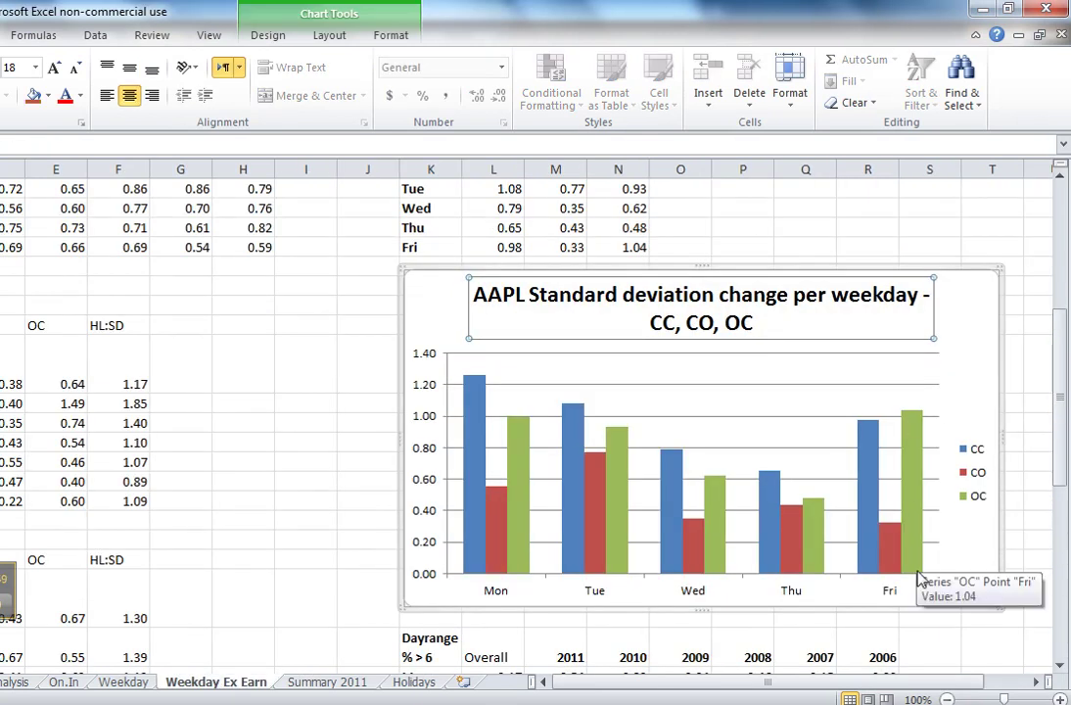
{"action": "mouse_move", "coordinate": [918, 451]}
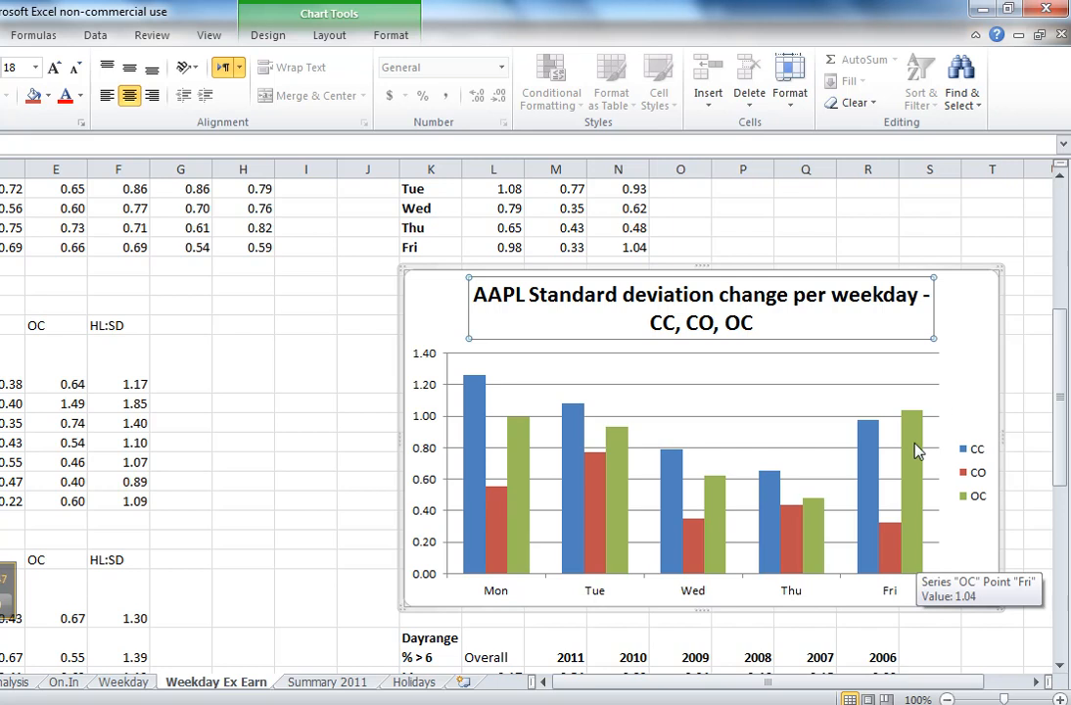
{"action": "mouse_move", "coordinate": [918, 424]}
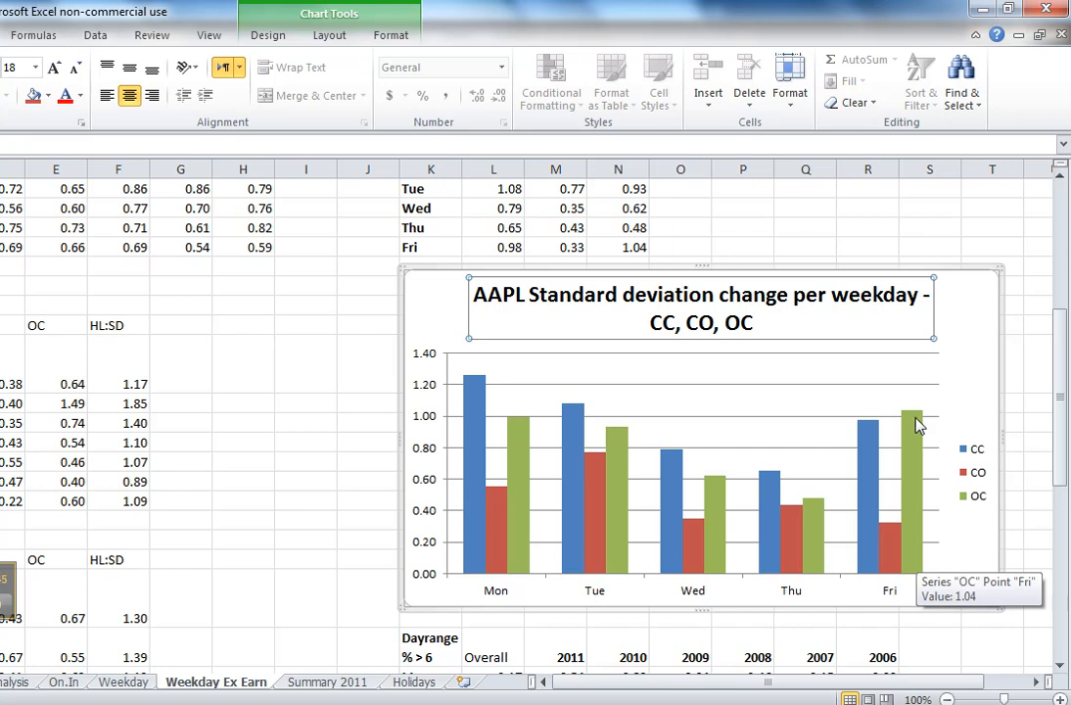
{"action": "mouse_move", "coordinate": [270, 366]}
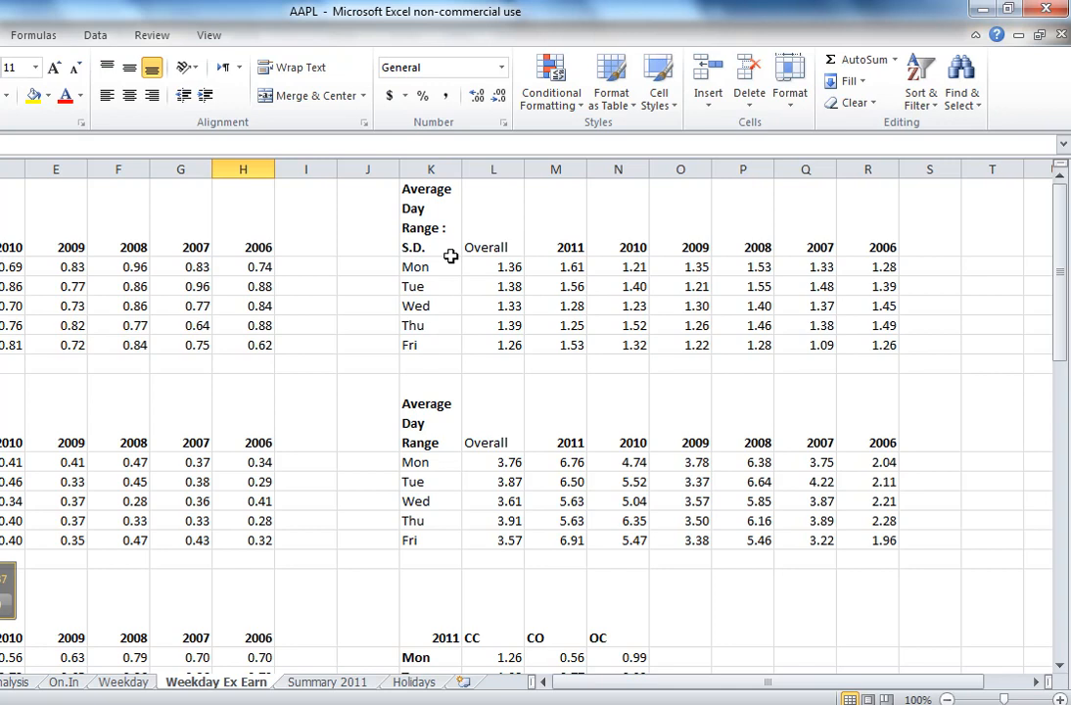
{"action": "mouse_move", "coordinate": [434, 254]}
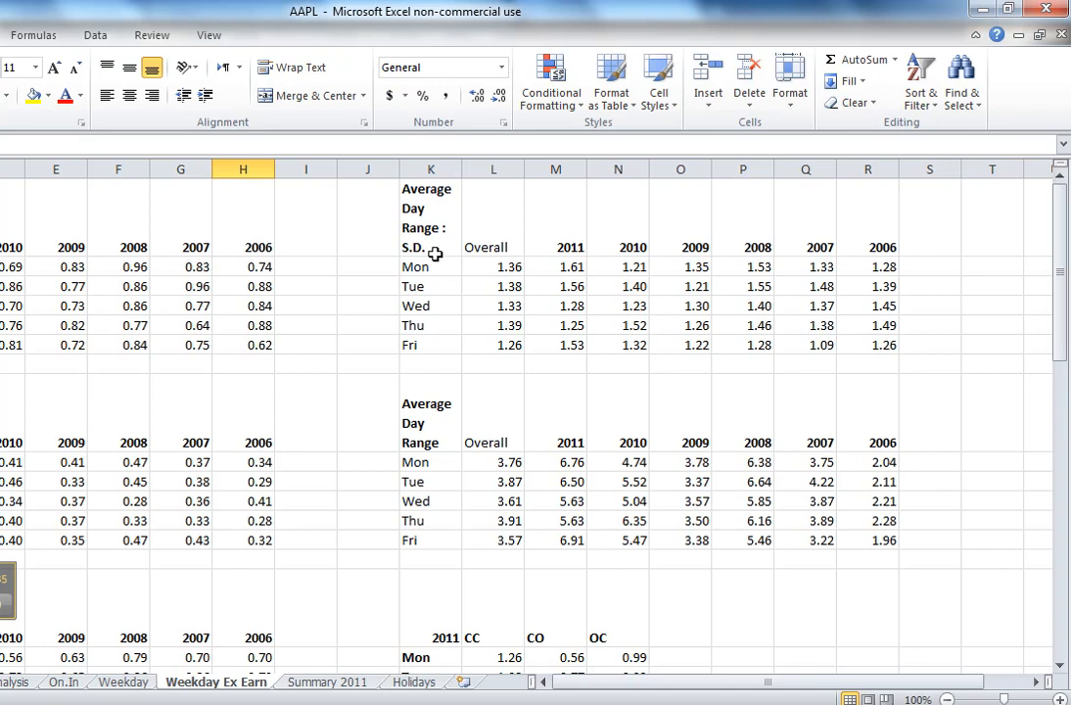
{"action": "left_click", "coordinate": [556, 344]}
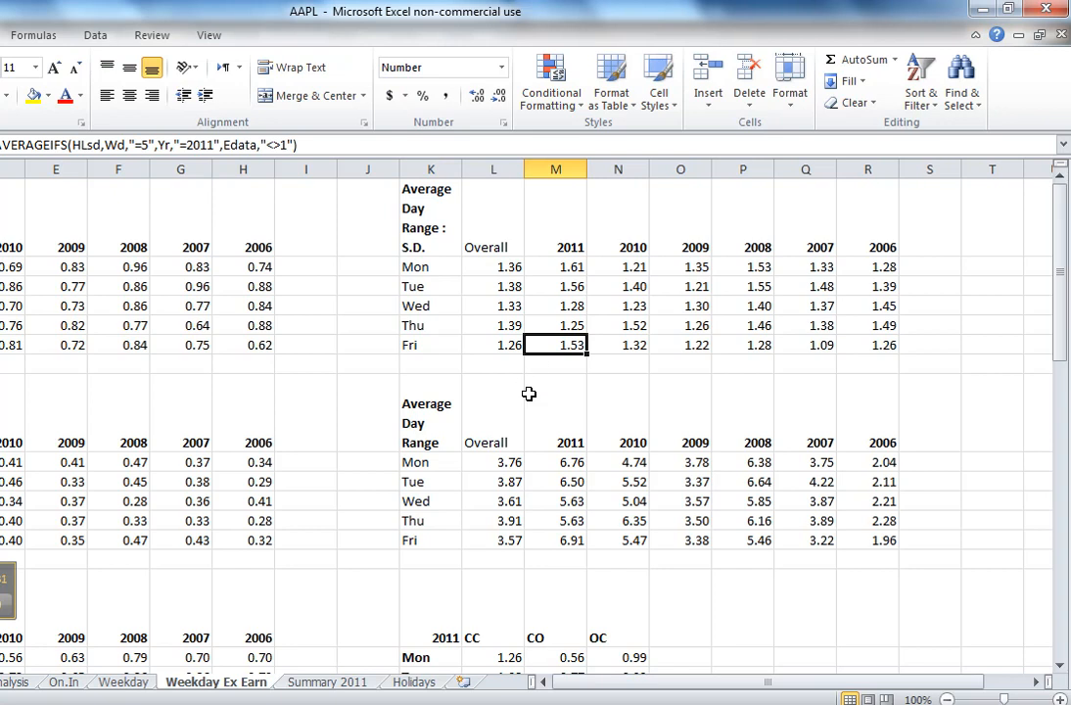
{"action": "mouse_move", "coordinate": [560, 345]}
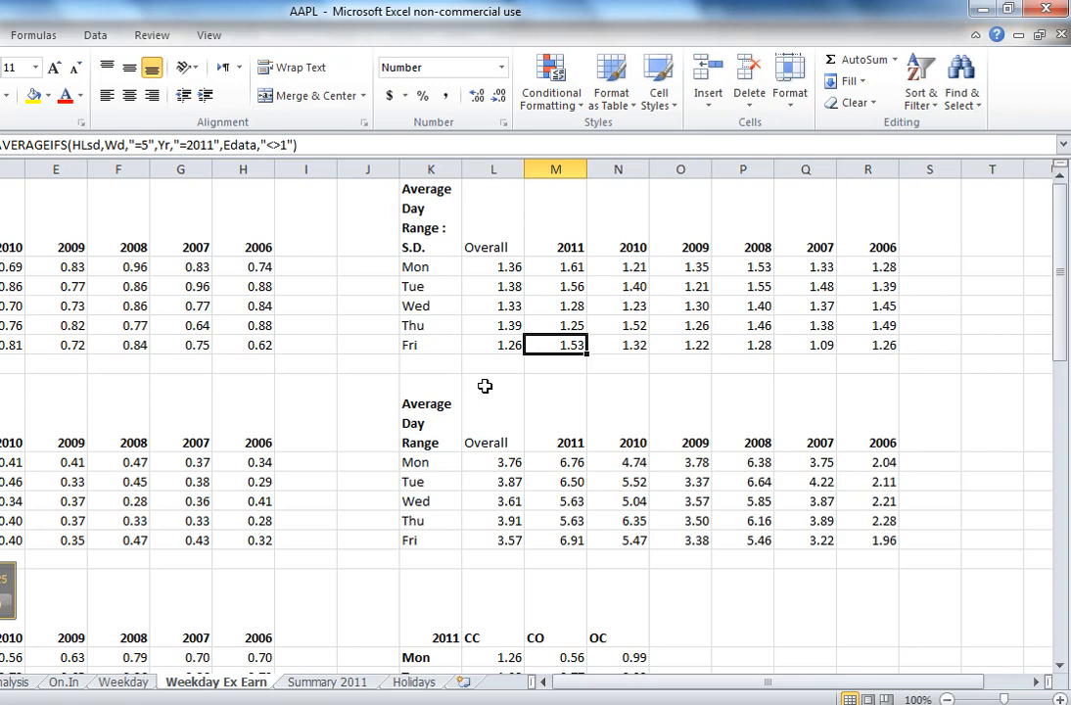
{"action": "scroll", "scroll_direction": "down", "scroll_amount": 3}
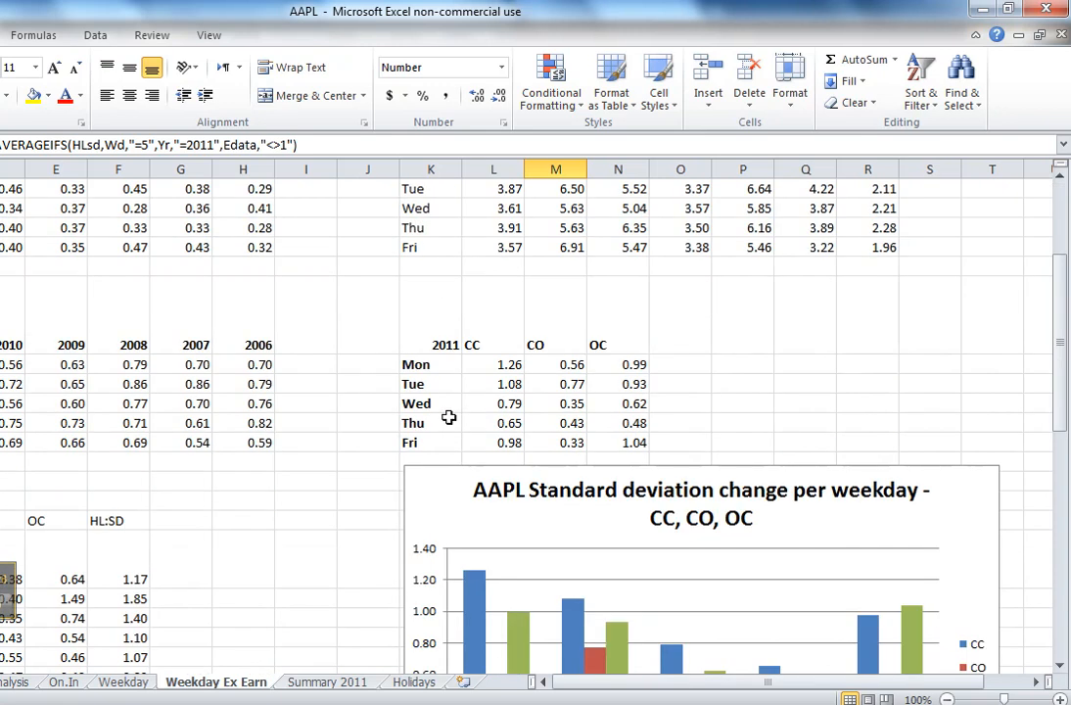
{"action": "scroll", "scroll_direction": "down", "scroll_amount": 3}
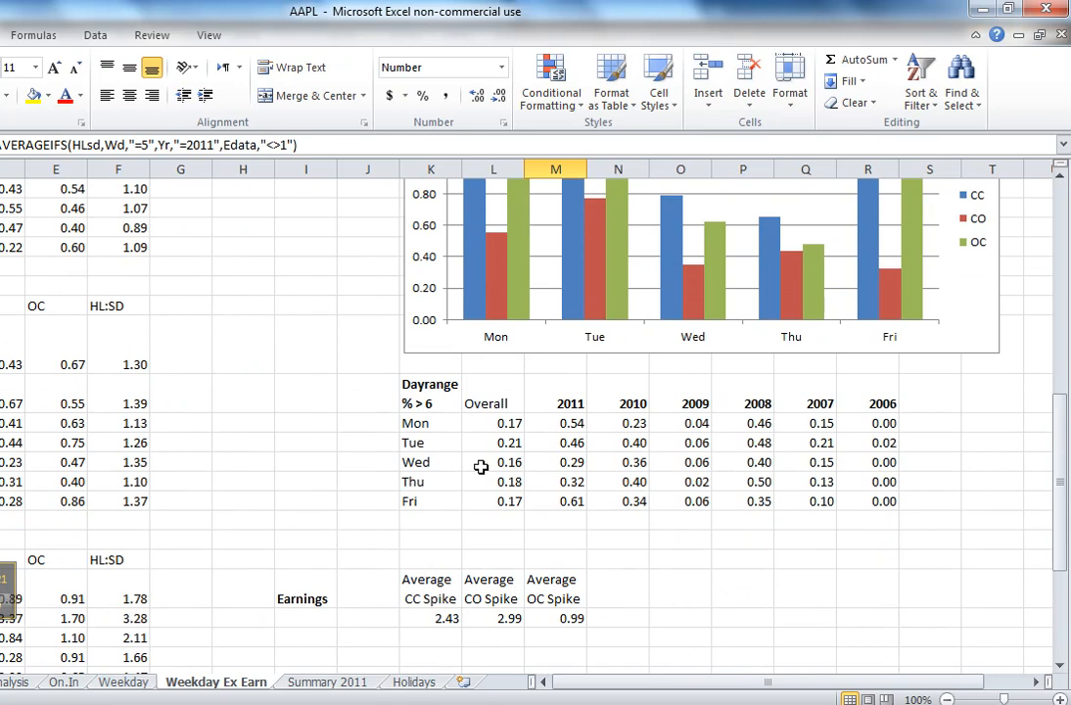
{"action": "mouse_move", "coordinate": [460, 403]}
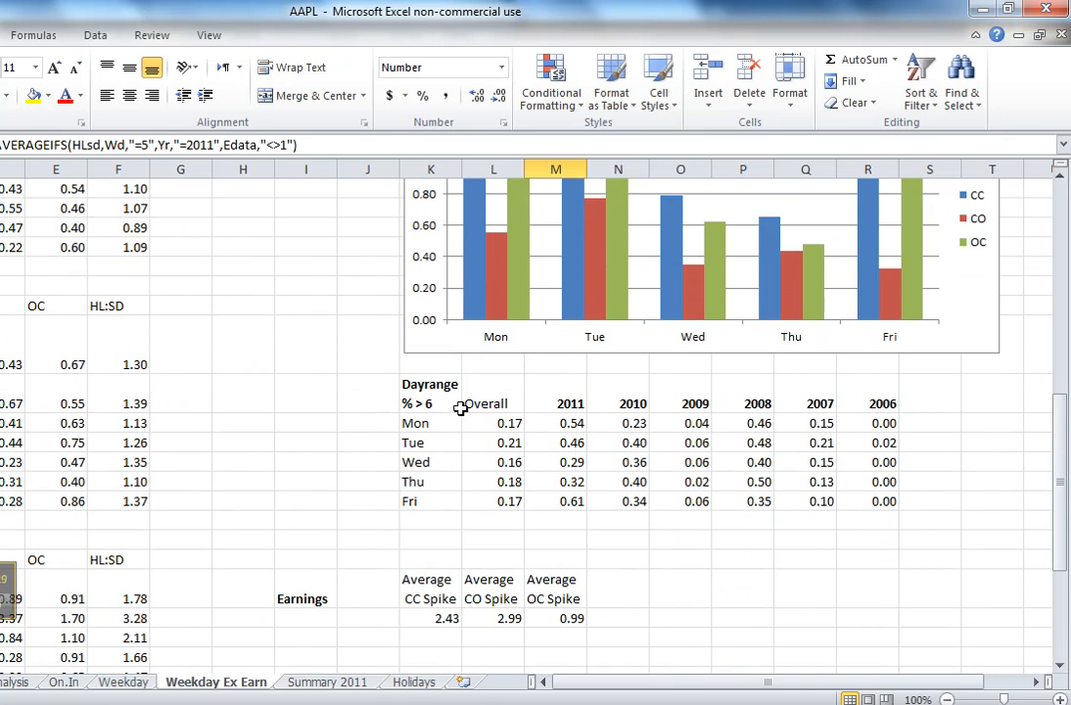
{"action": "left_click", "coordinate": [431, 389]}
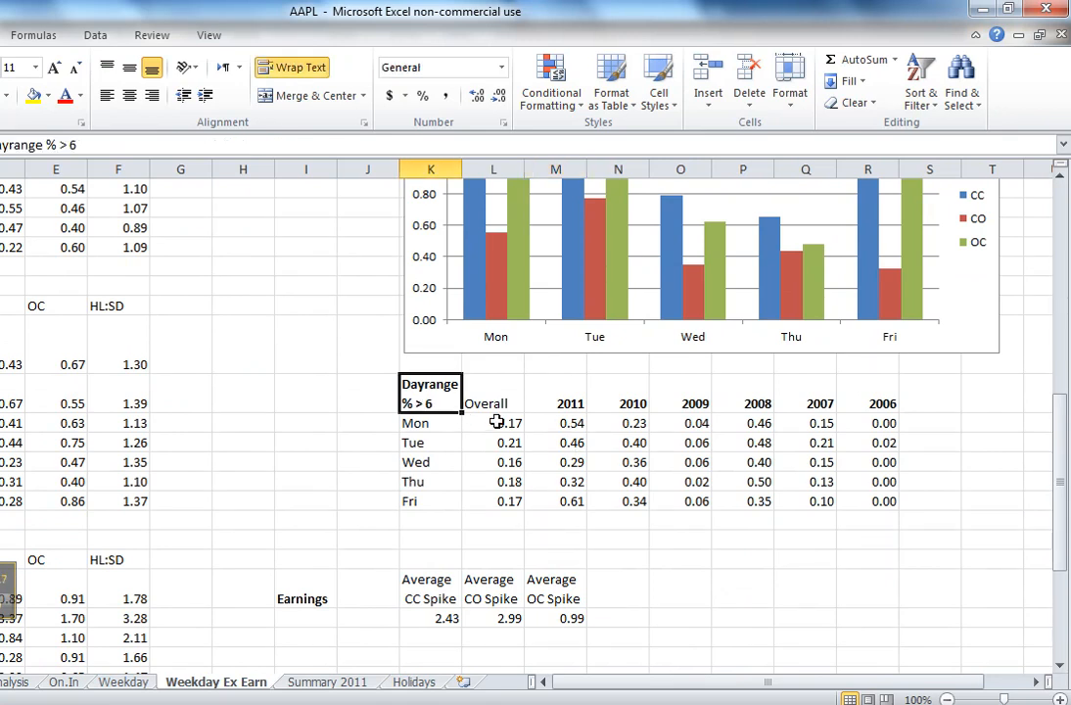
{"action": "mouse_move", "coordinate": [521, 476]}
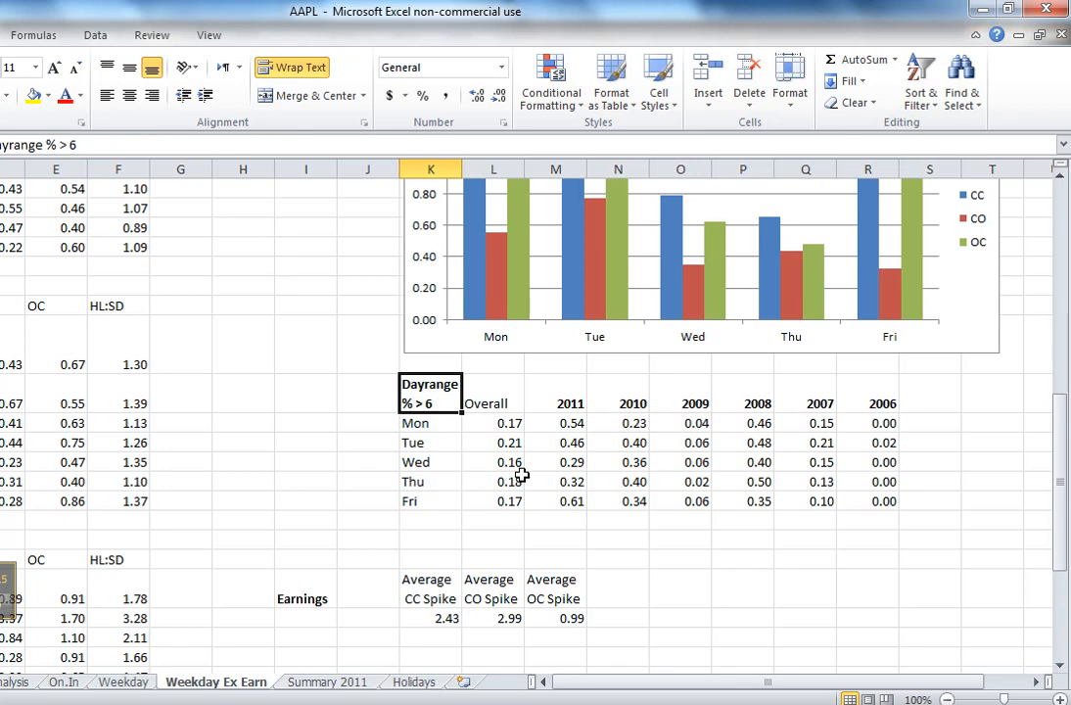
{"action": "left_click", "coordinate": [556, 501]}
{"action": "type", "text": "0.5"}
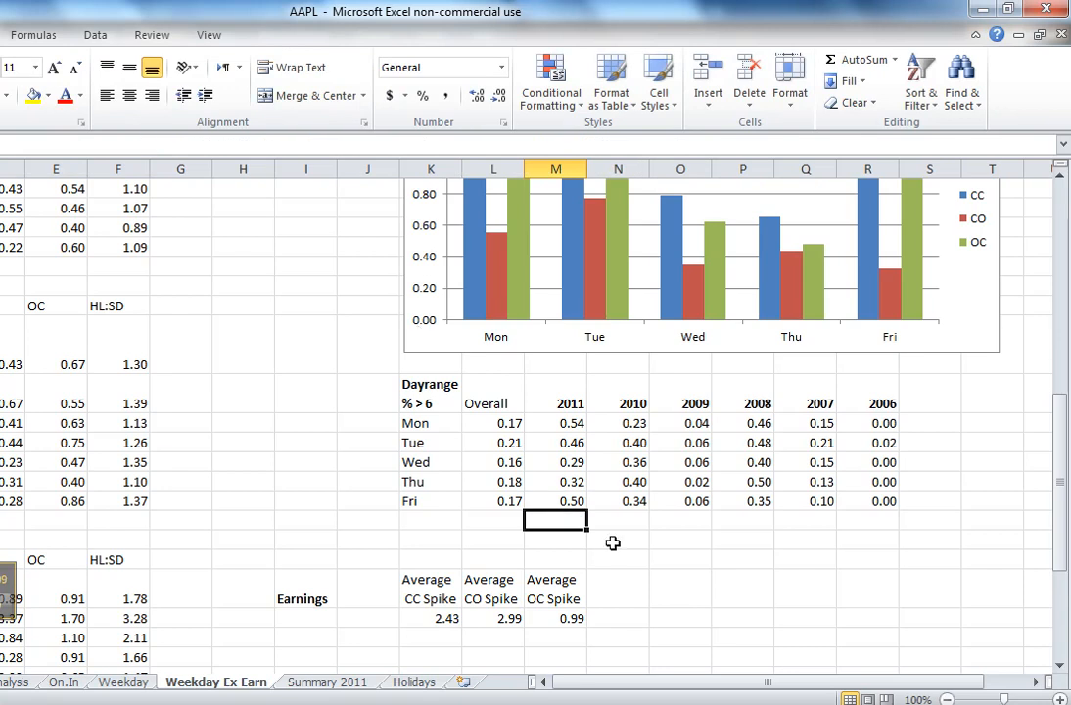
{"action": "left_click", "coordinate": [556, 501]}
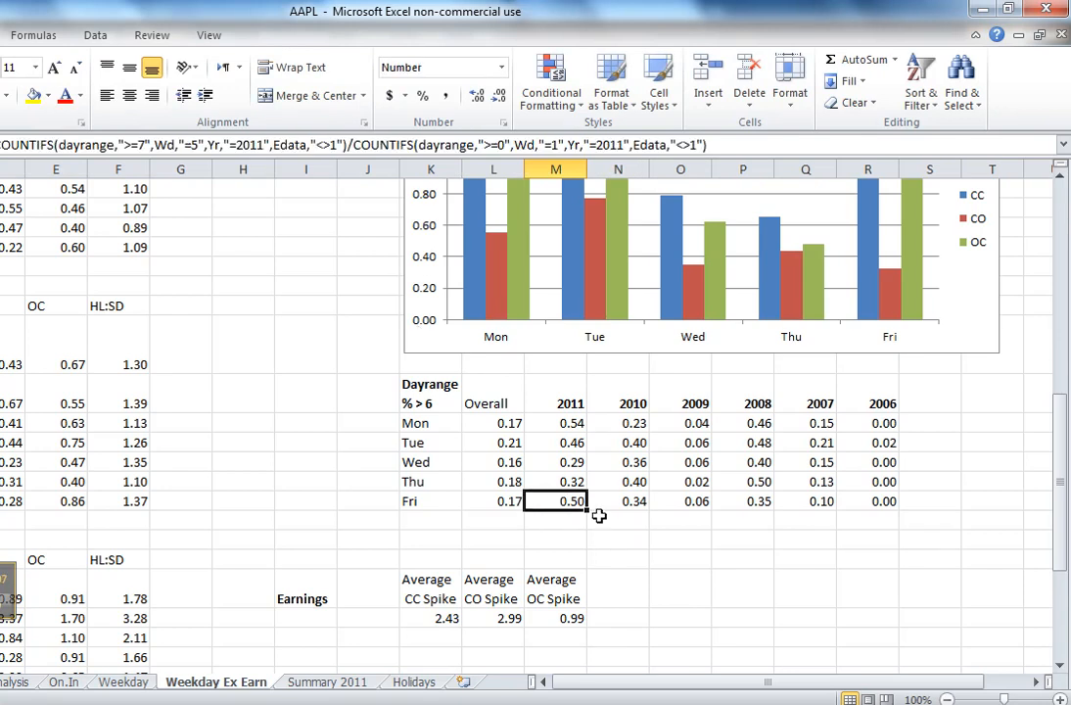
{"action": "left_click", "coordinate": [619, 521]}
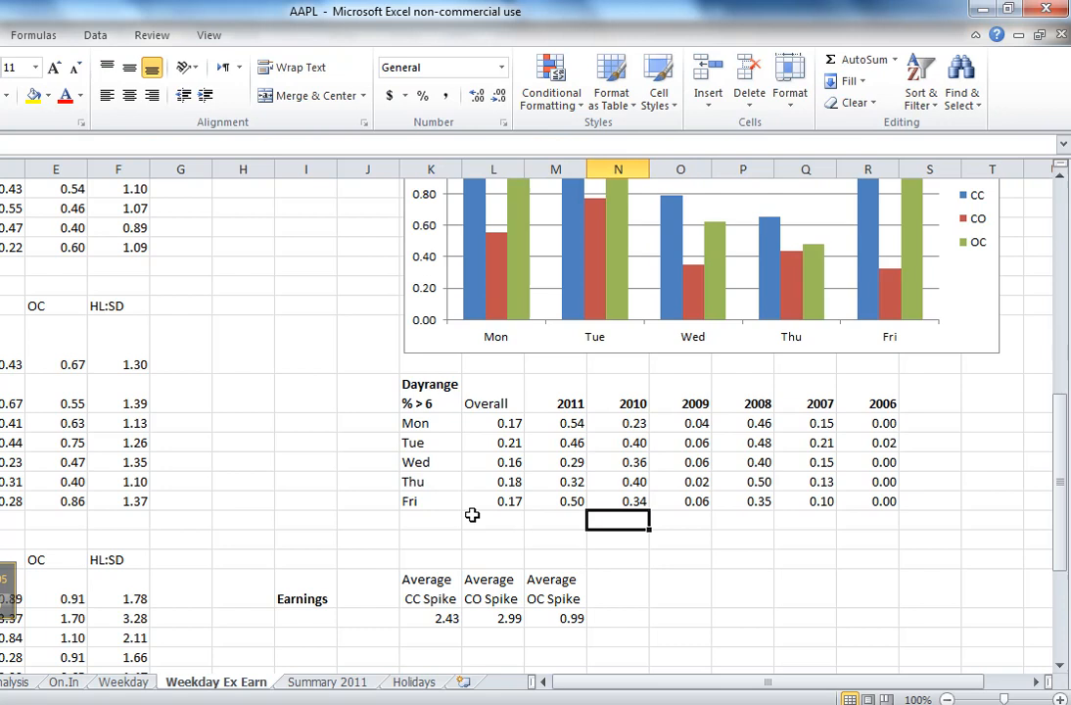